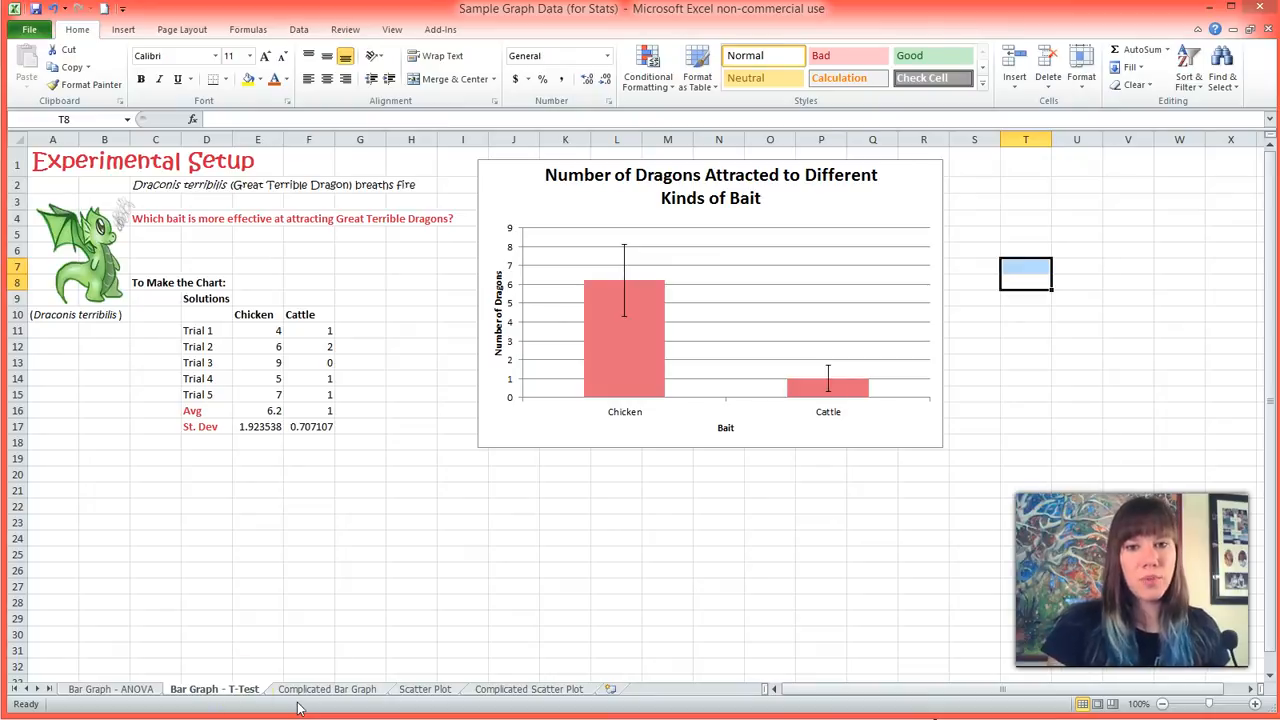
mouse_move(392, 632)
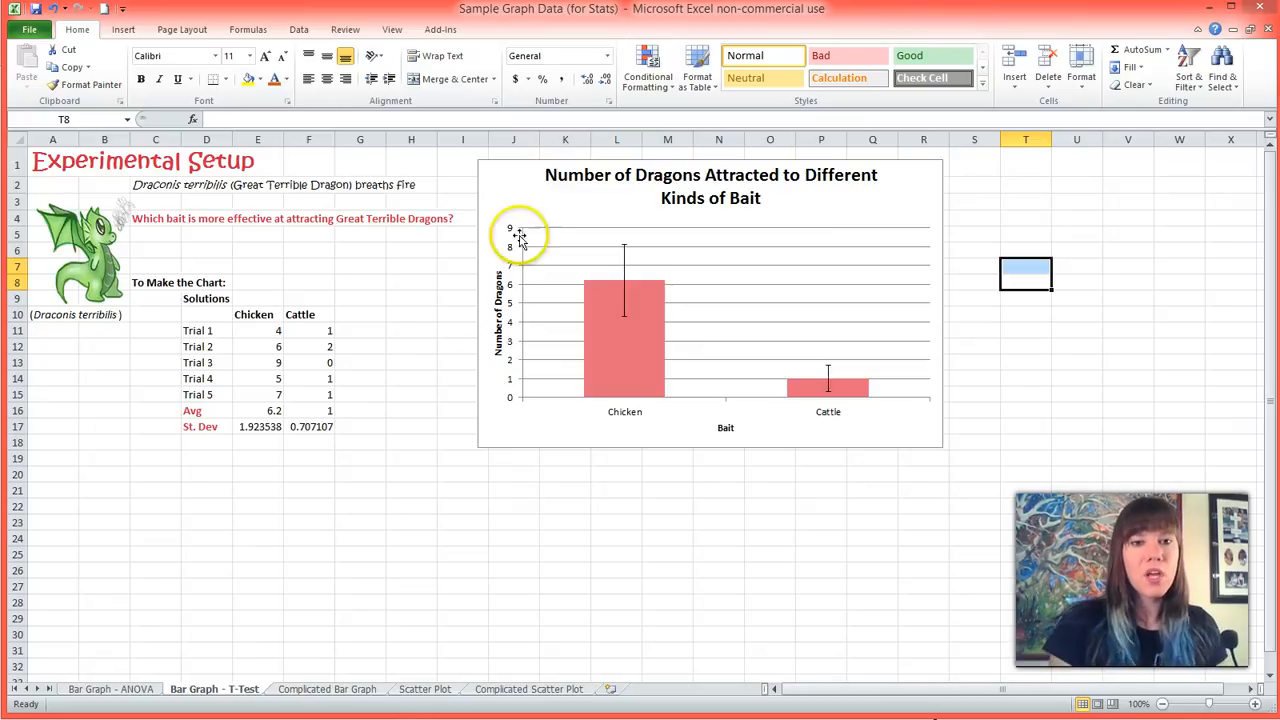
mouse_move(920, 272)
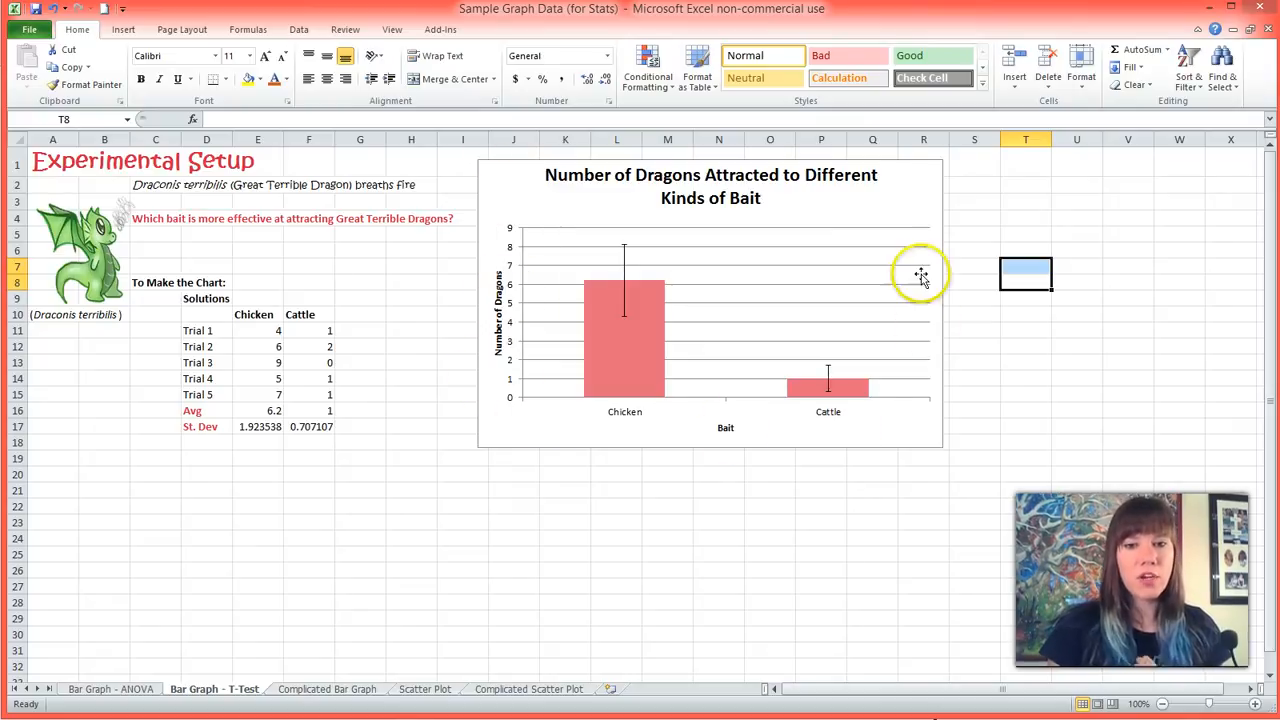
mouse_move(892, 200)
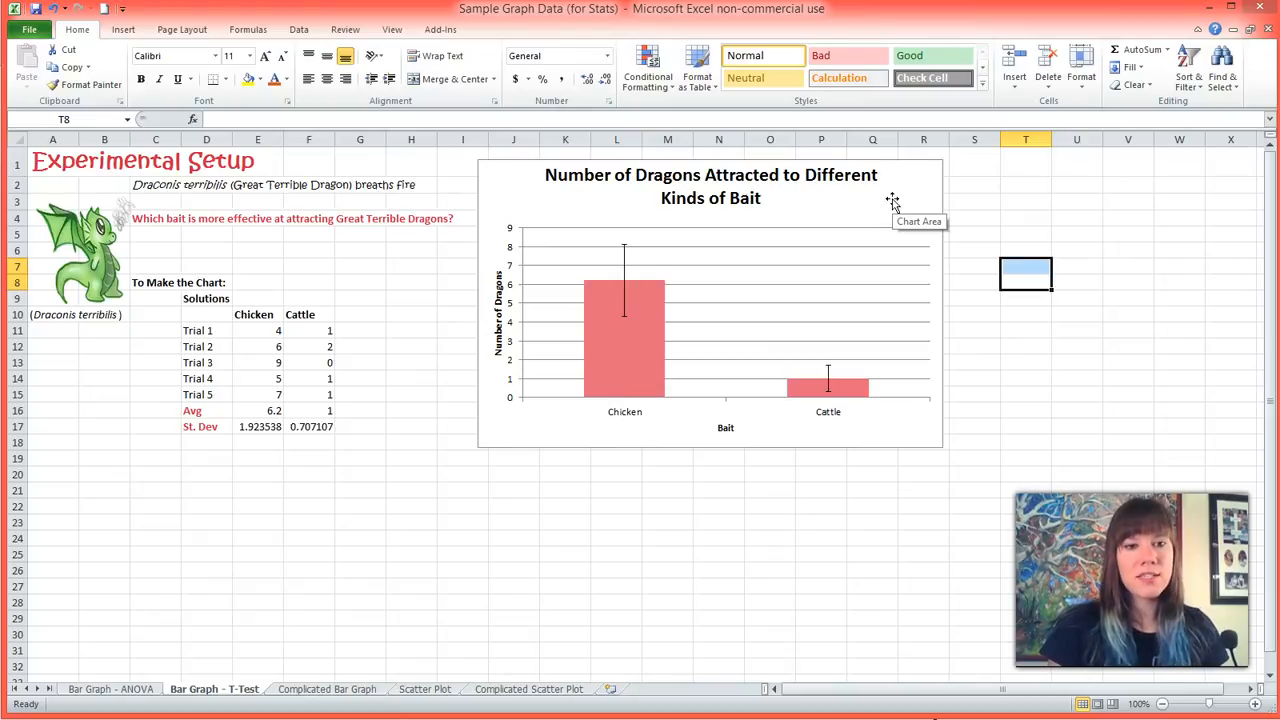
mouse_move(126, 548)
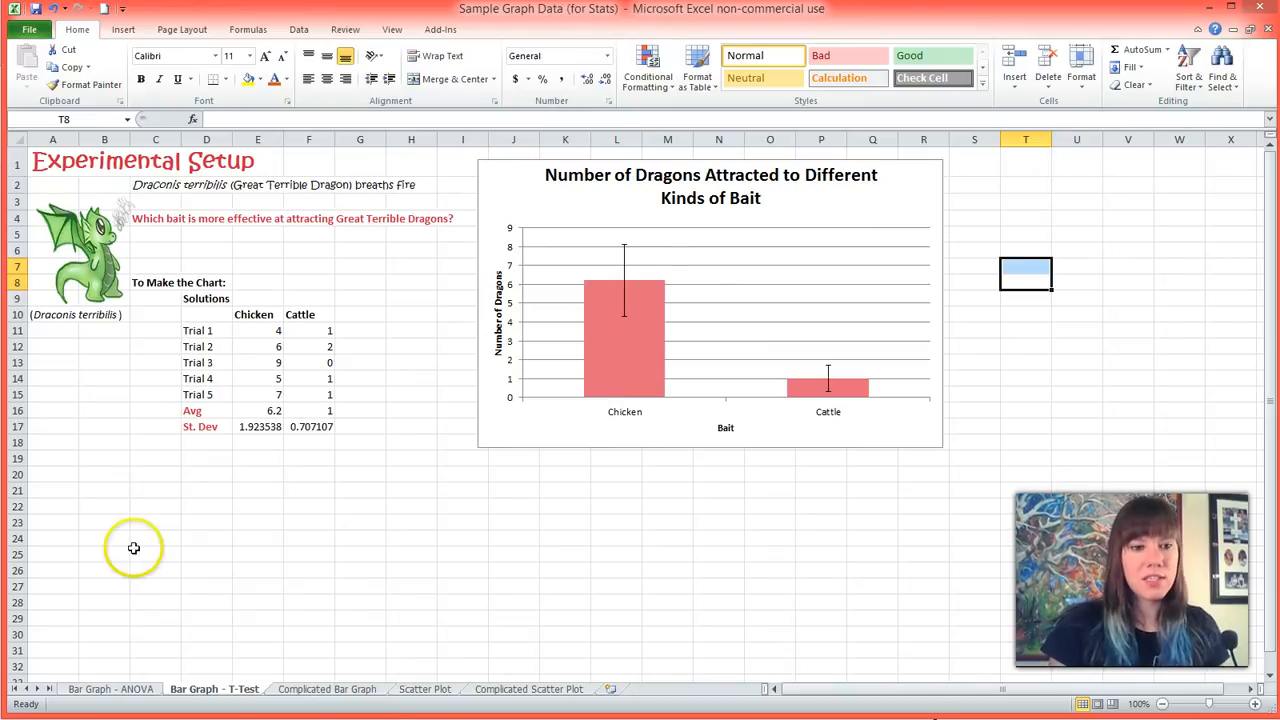
mouse_move(270, 652)
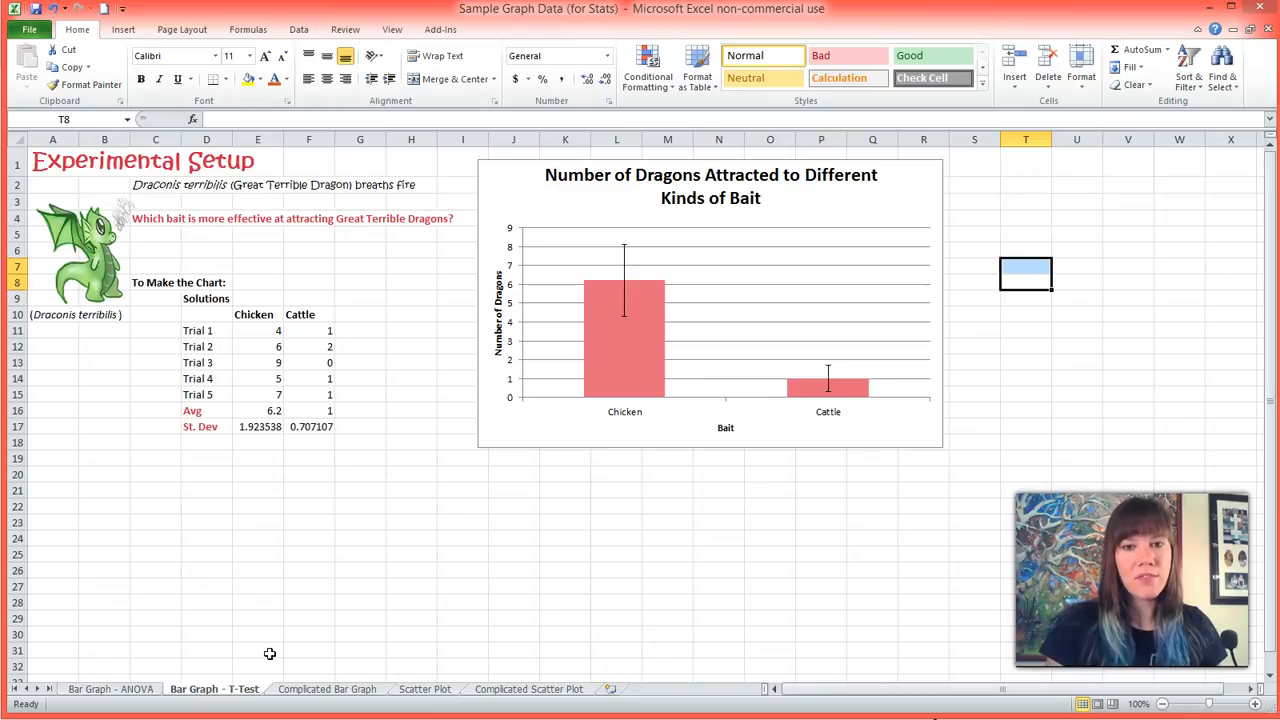
mouse_move(222, 596)
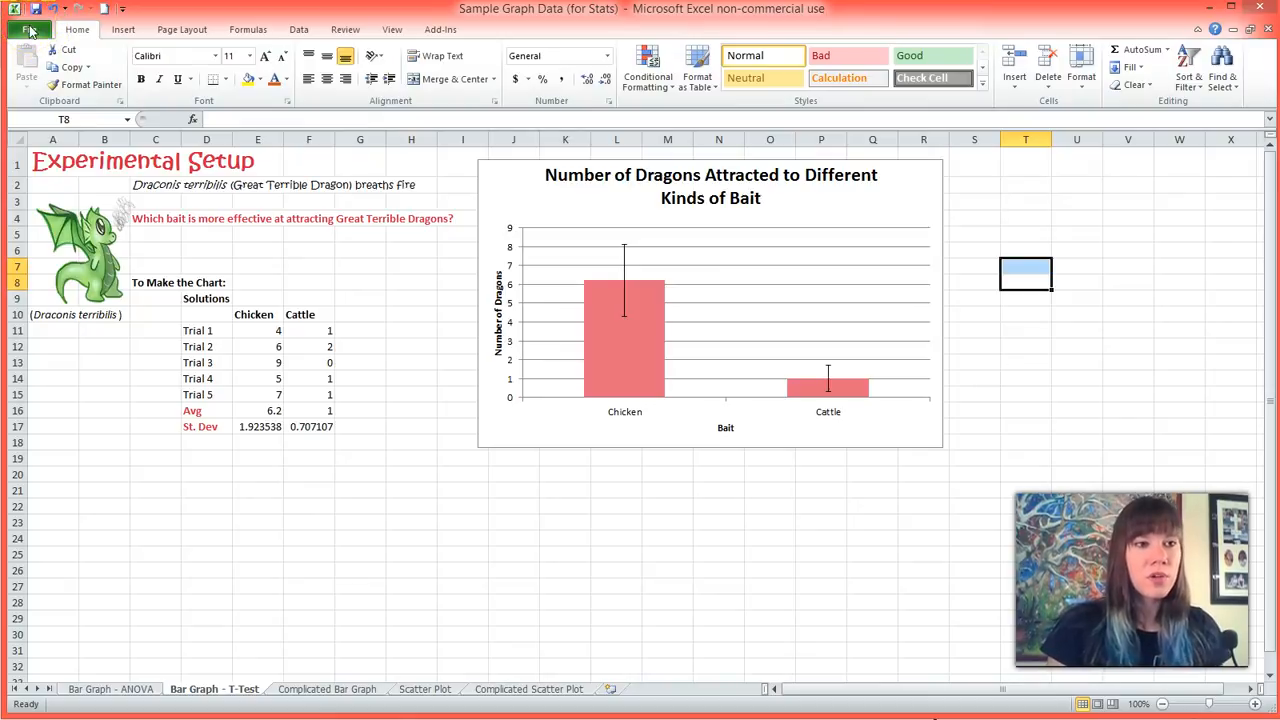
Reach the Excel Add-ins list through File > Options > Add-ins > Go
left_click(22, 28)
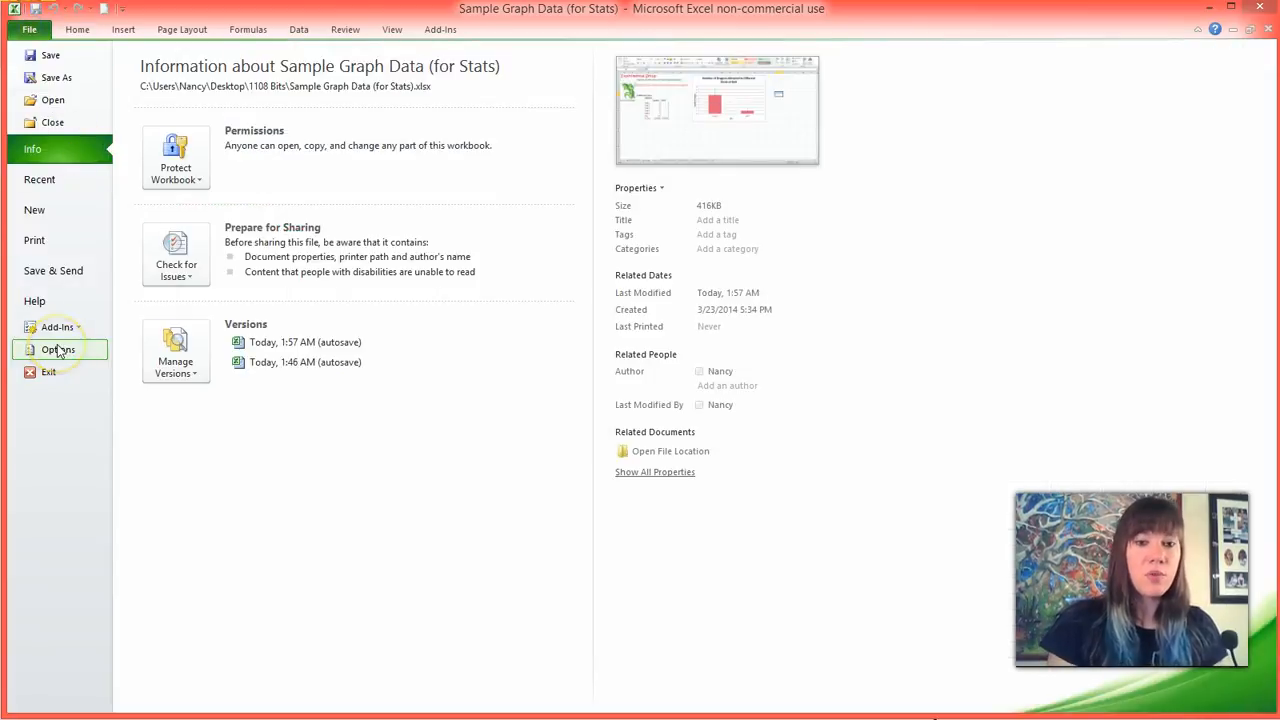
left_click(56, 348)
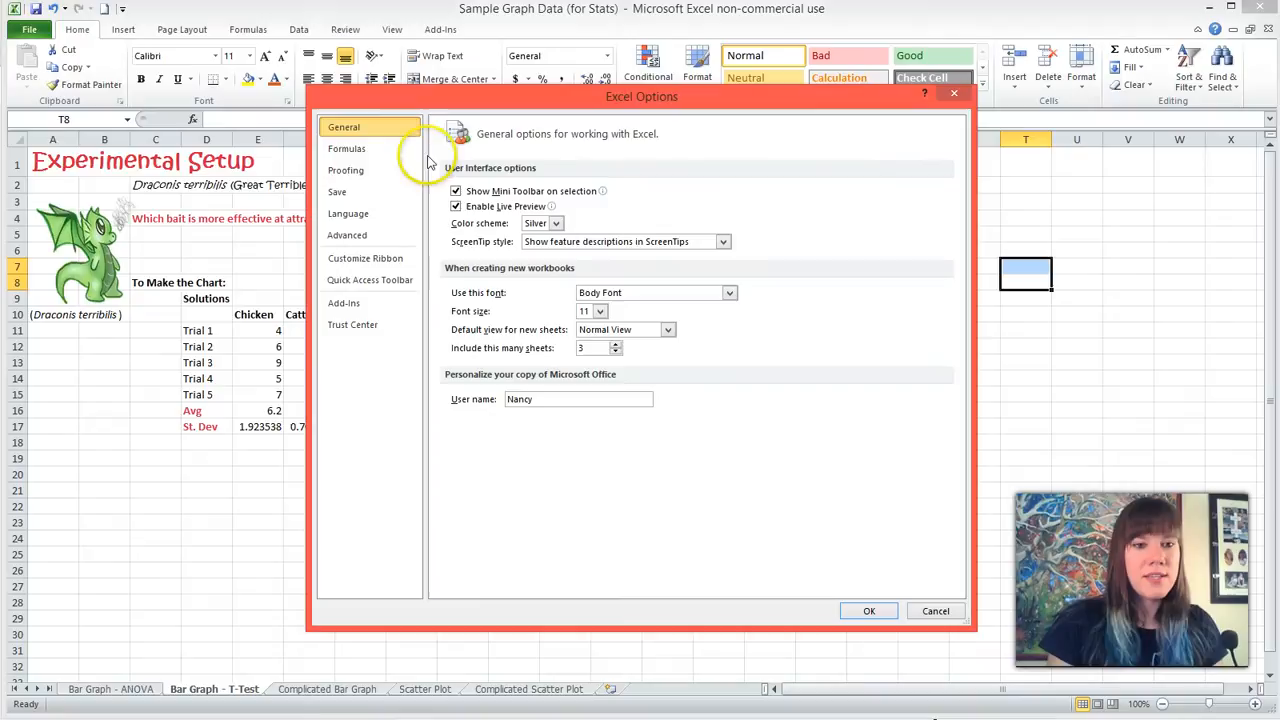
mouse_move(348, 304)
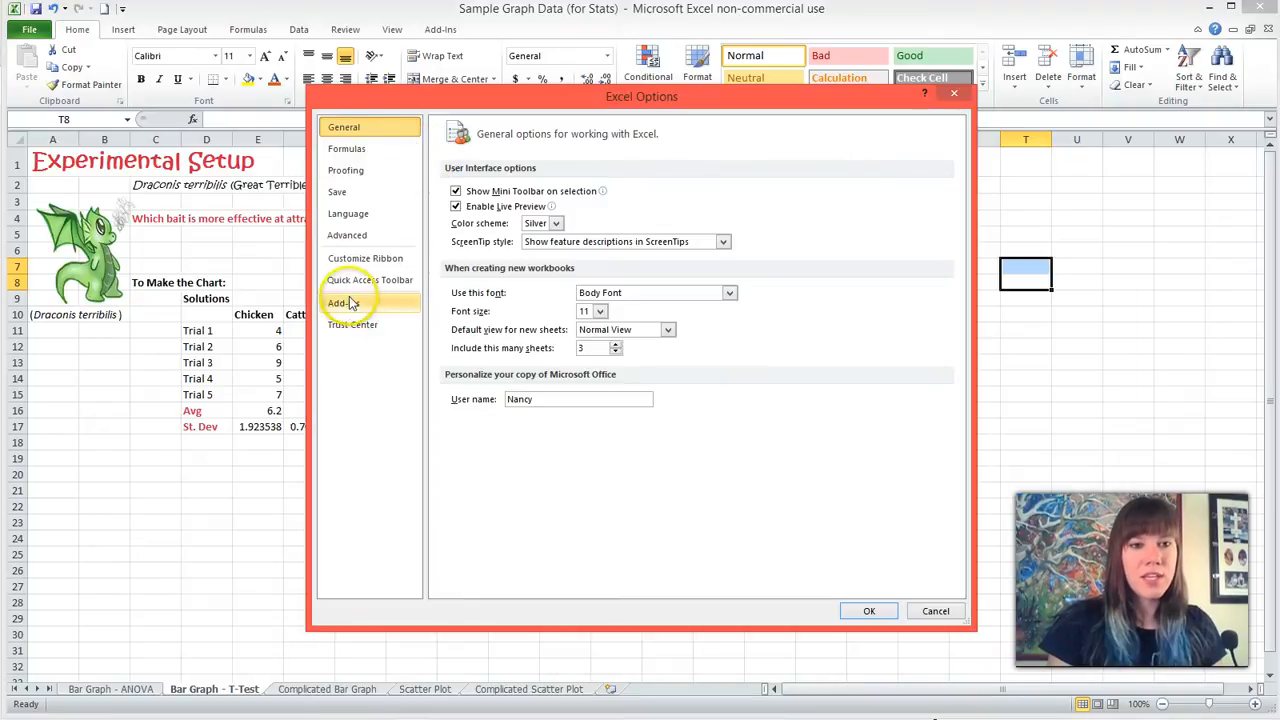
left_click(344, 302)
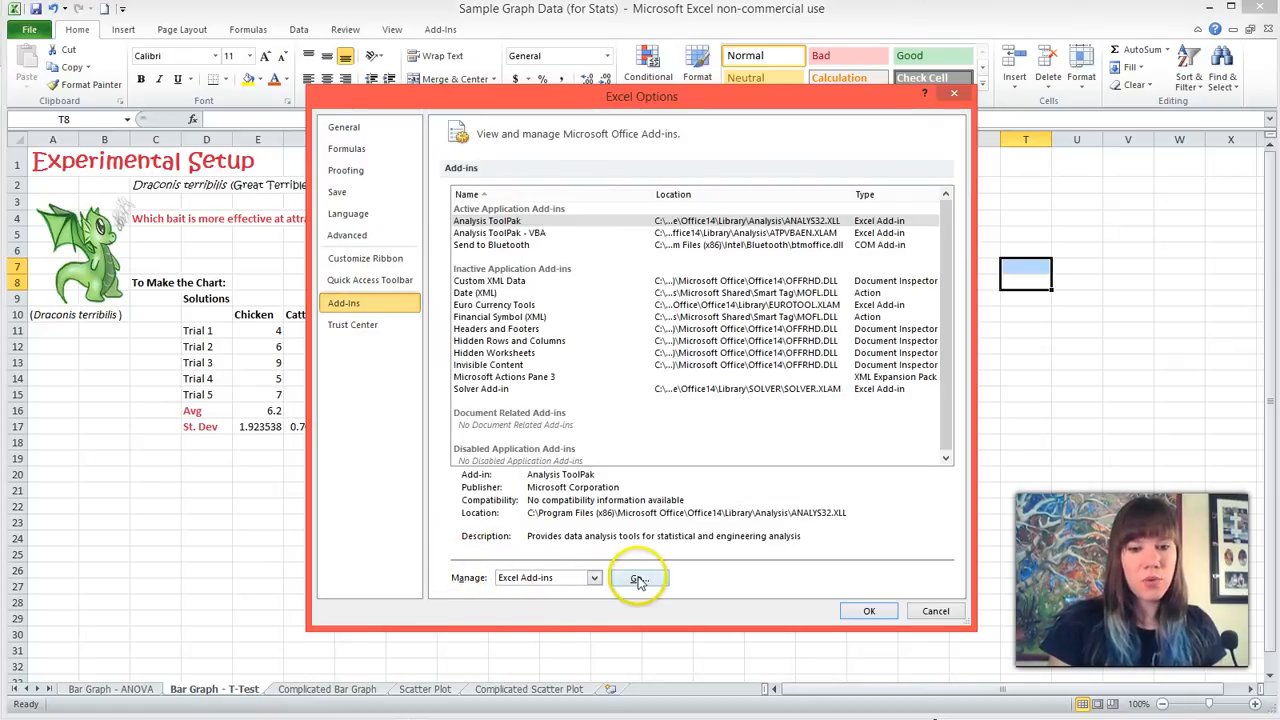
left_click(640, 578)
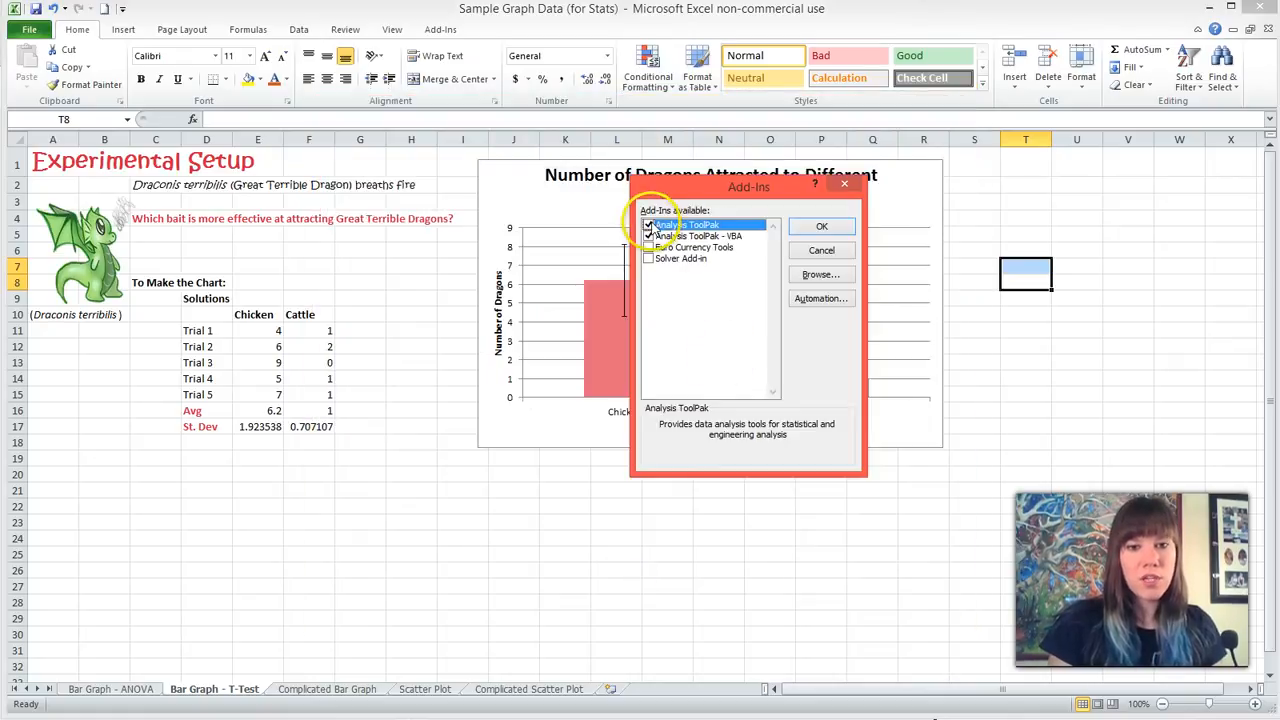
Enable Analysis ToolPak and Analysis ToolPak - VBA and confirm
left_click(648, 236)
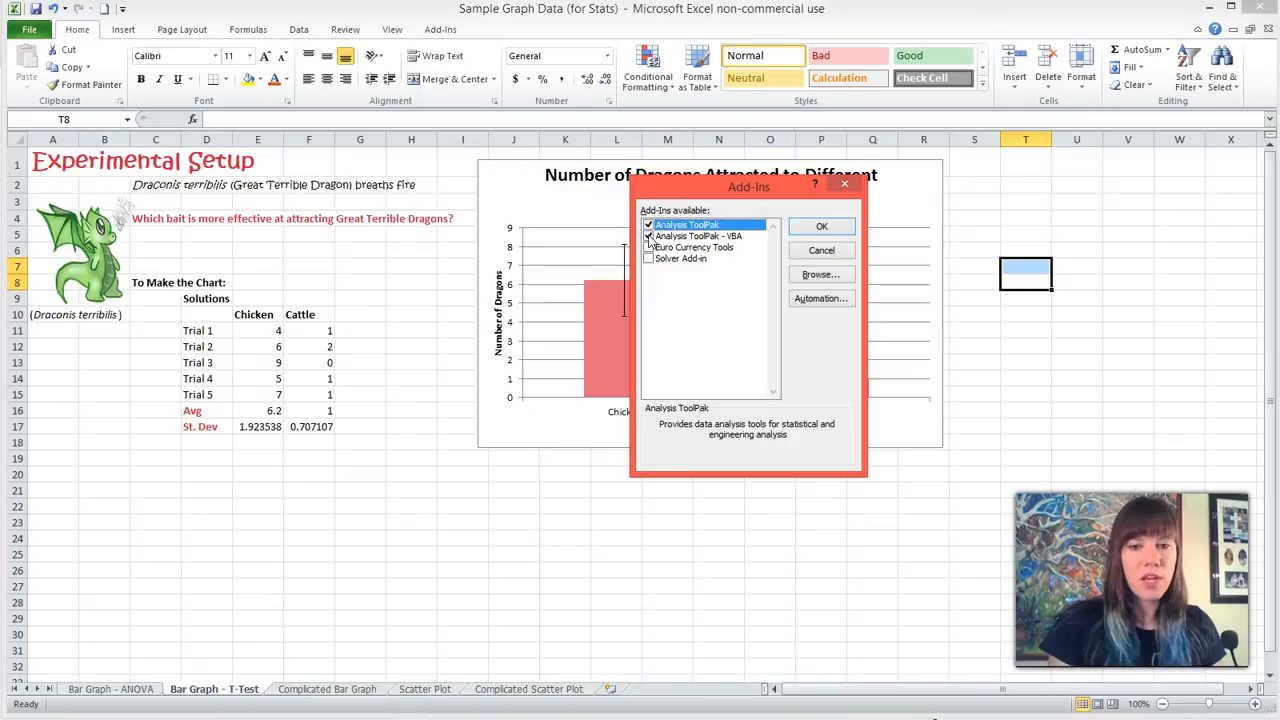
left_click(696, 236)
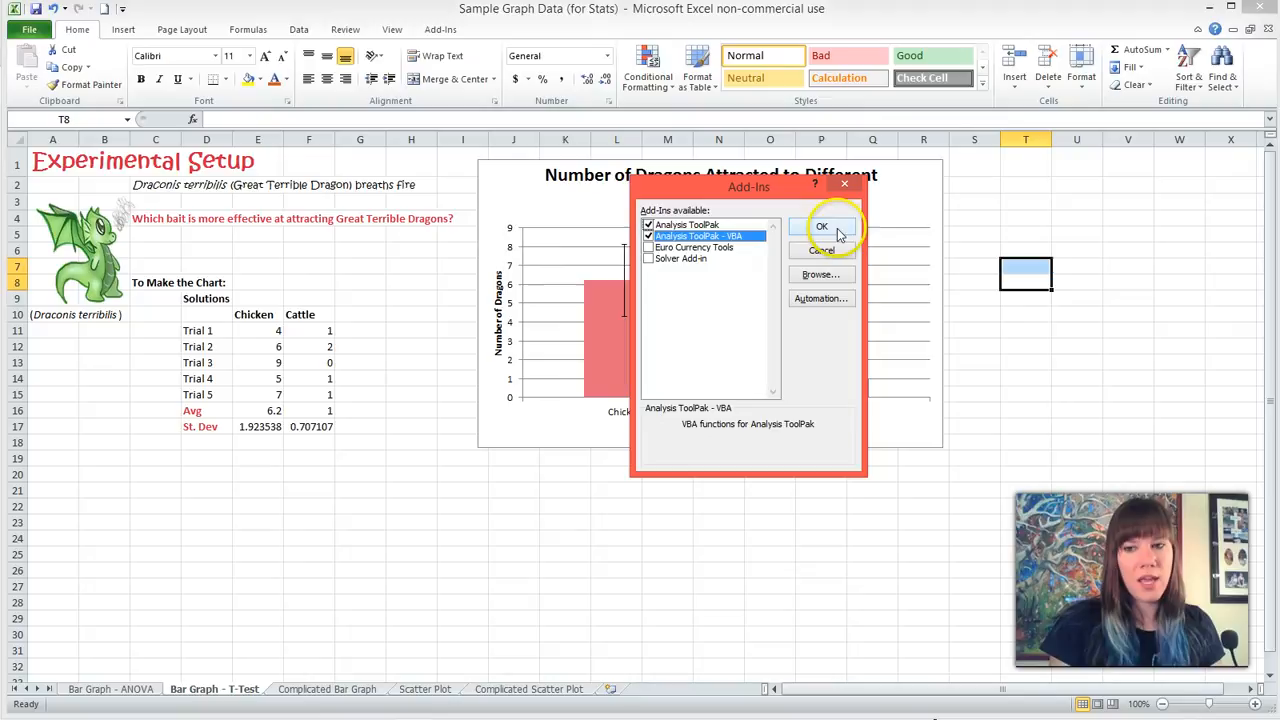
left_click(822, 226)
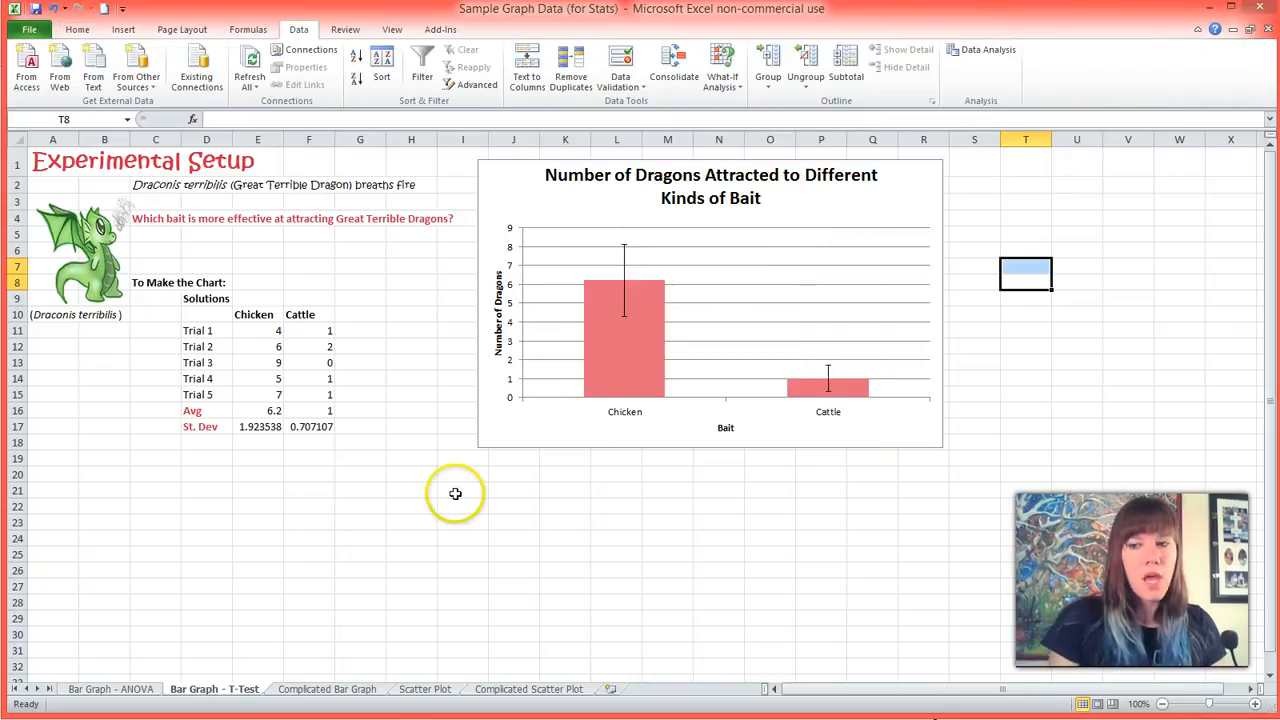
mouse_move(334, 64)
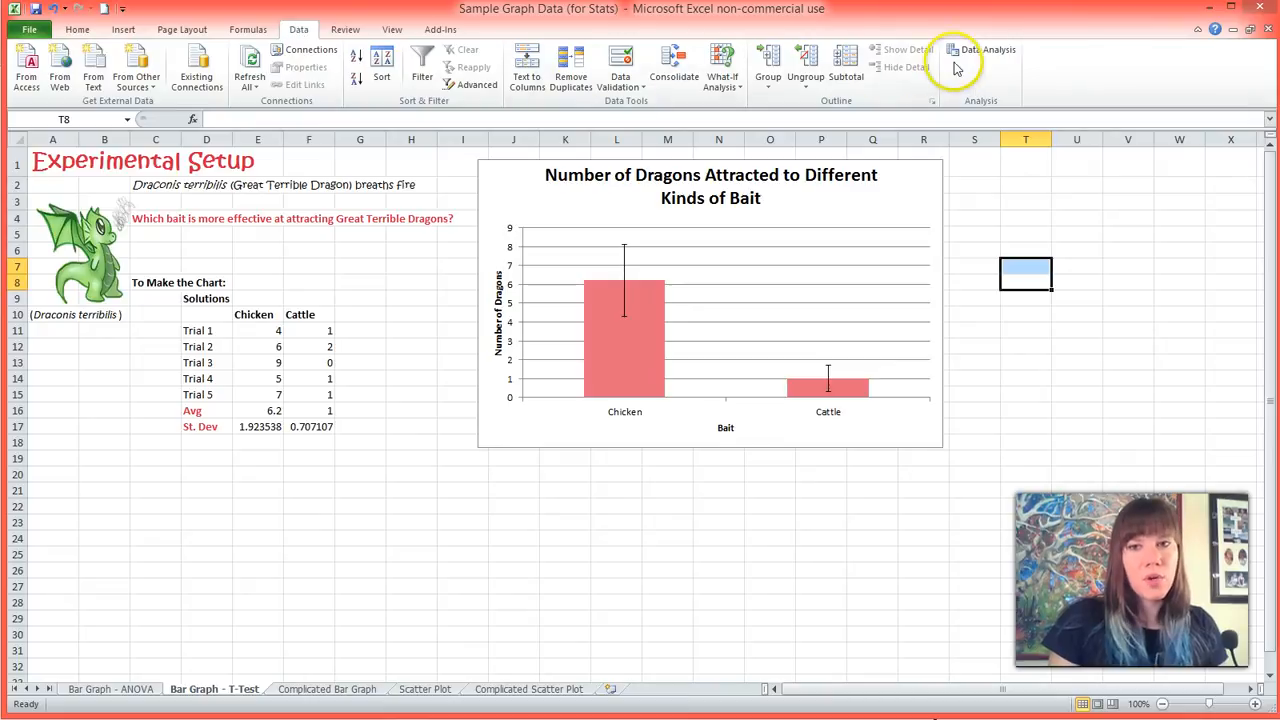
mouse_move(984, 60)
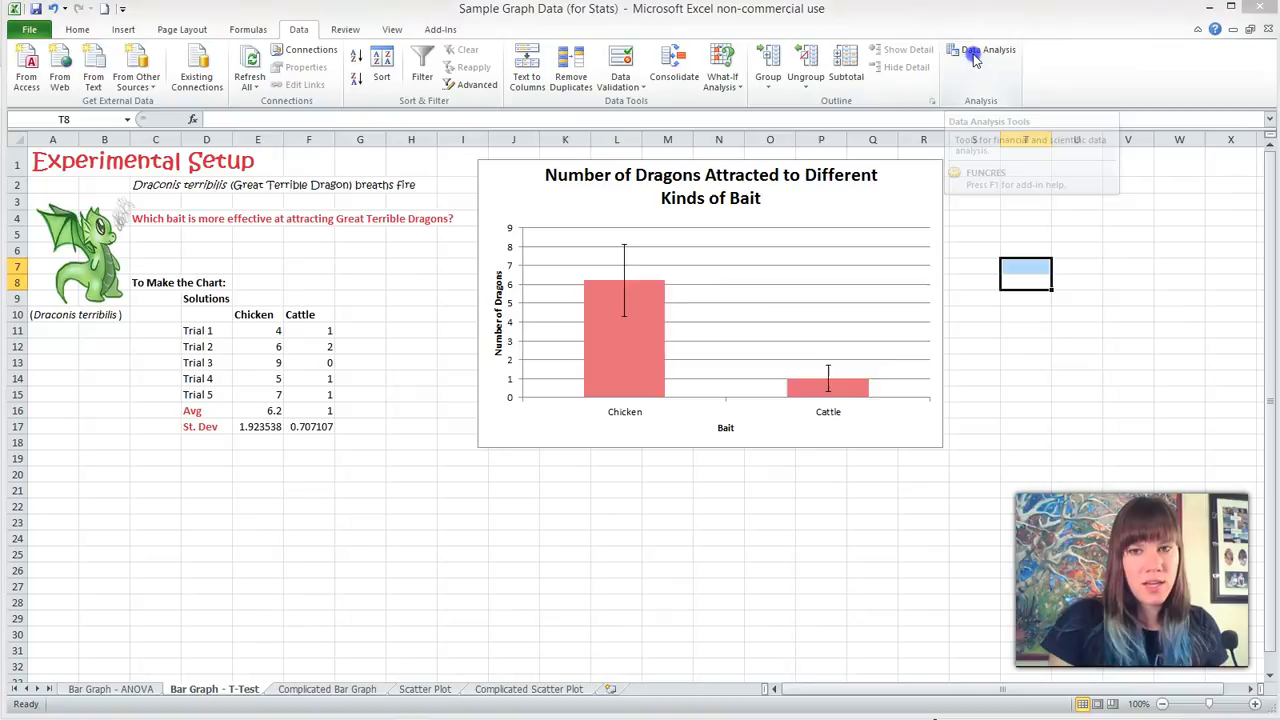
Choose t-Test: Two-Sample Assuming Equal Variances from the Data Analysis tools
left_click(980, 52)
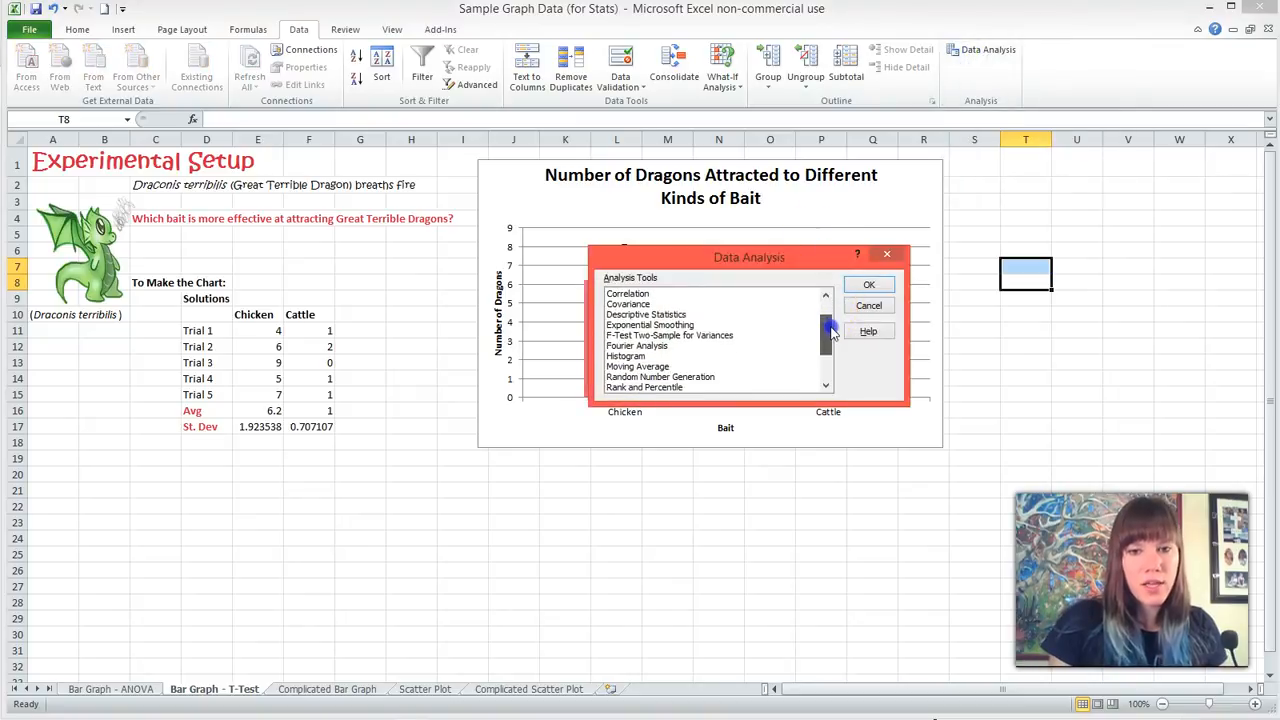
scroll("down", 3)
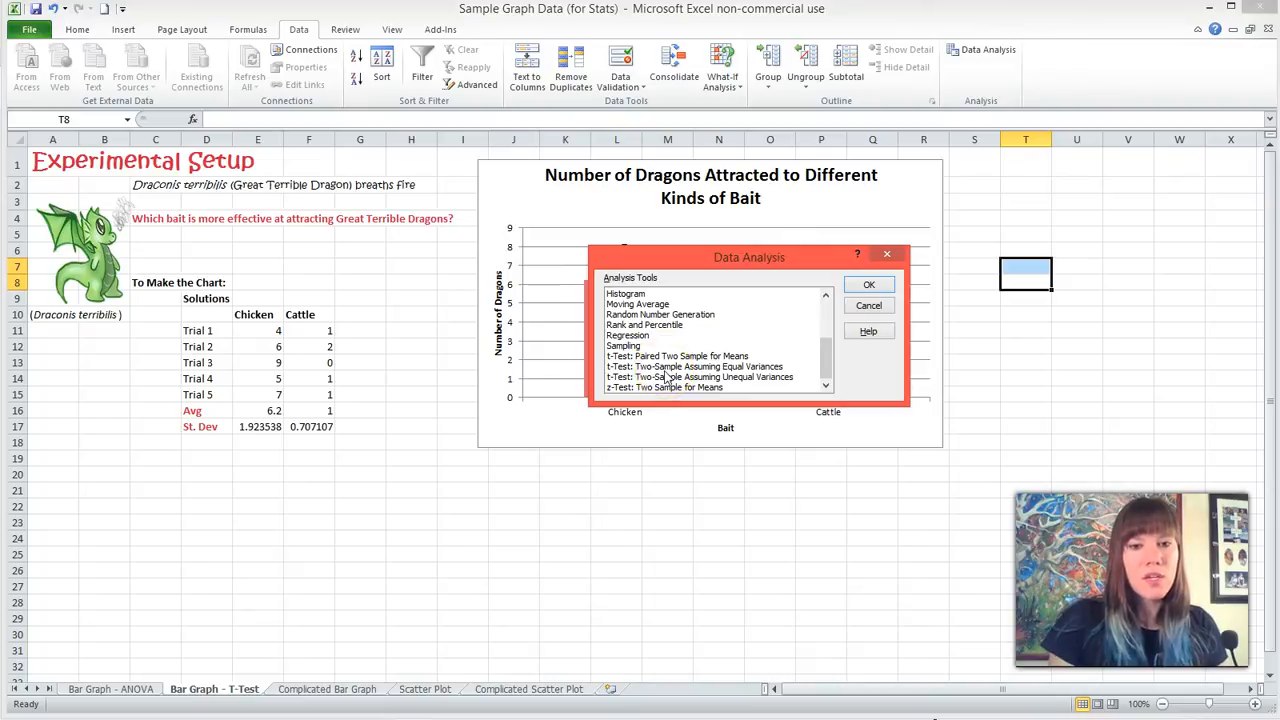
left_click(682, 366)
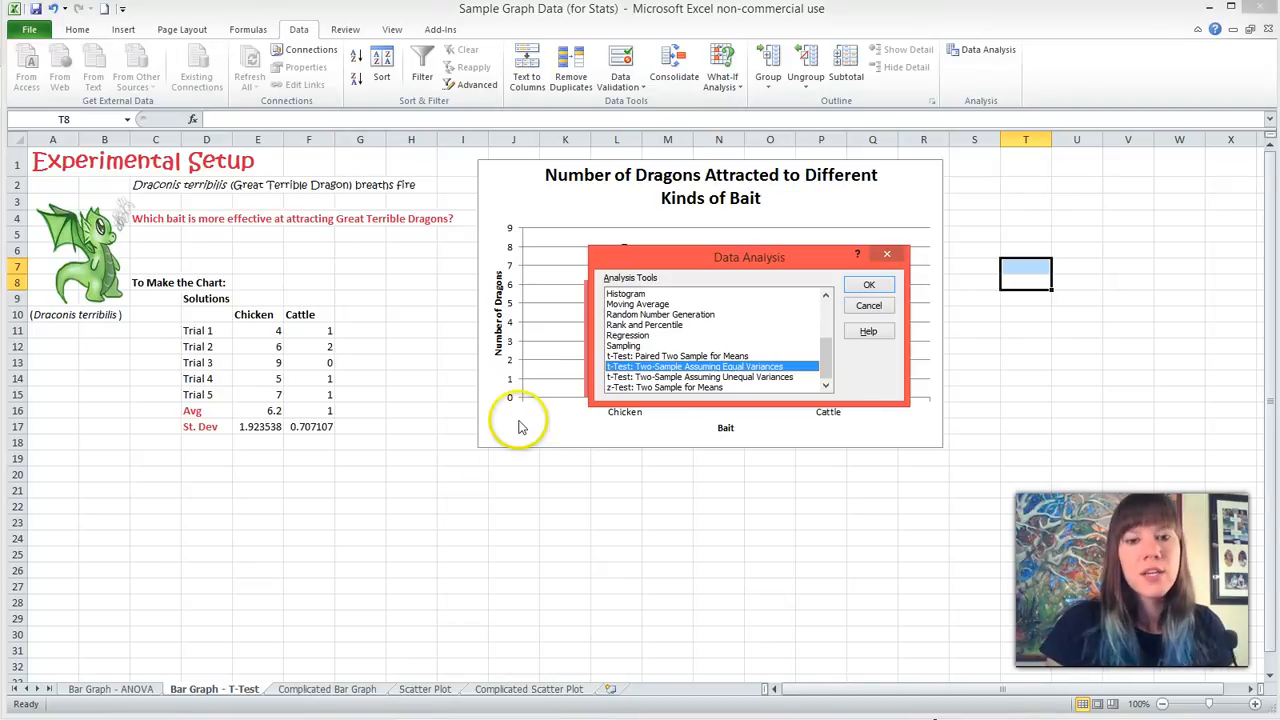
mouse_move(900, 300)
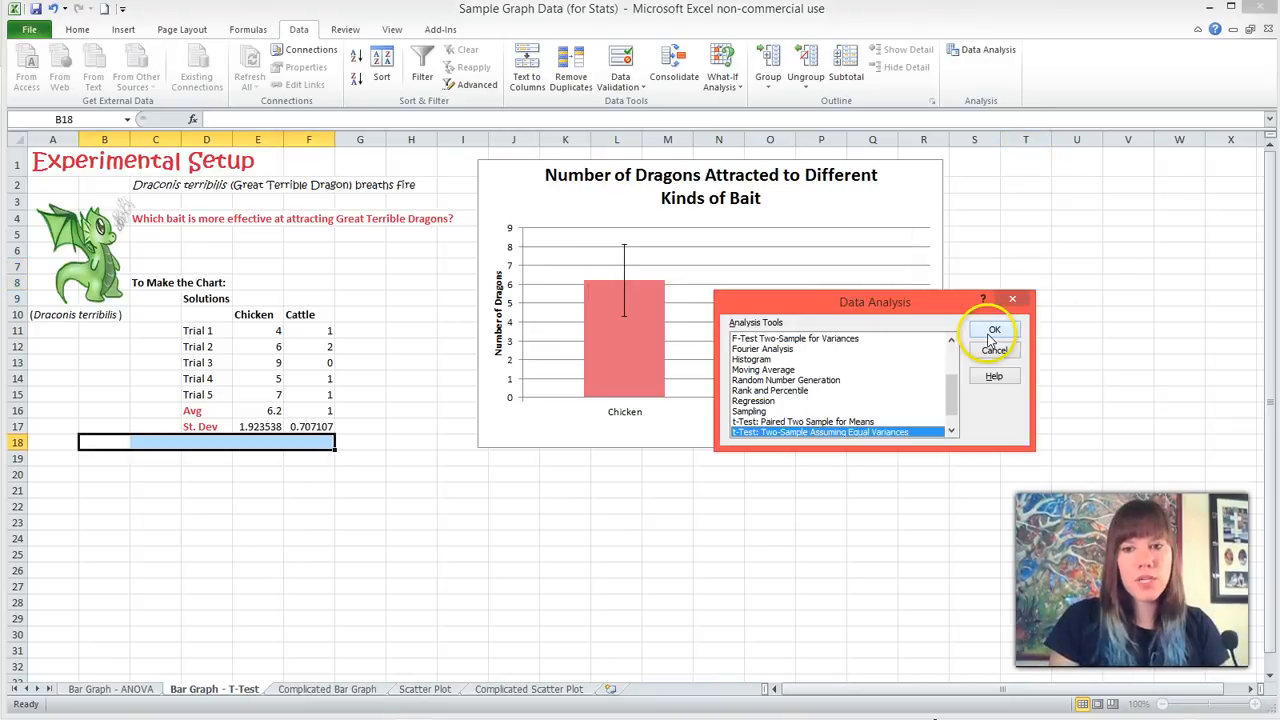
Set Variable 1 to the Chicken values E10:E15 and Variable 2 to the Cattle values F10:F15
left_click(992, 328)
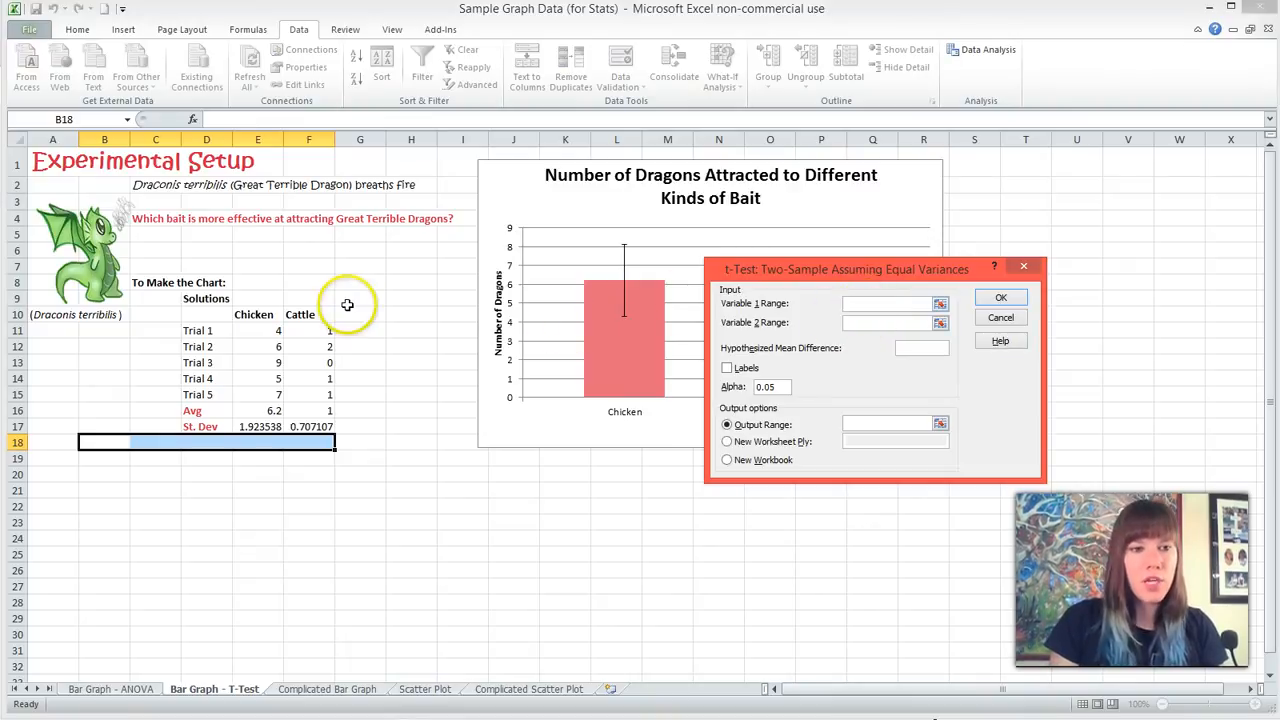
left_click_drag(258, 330, 258, 394)
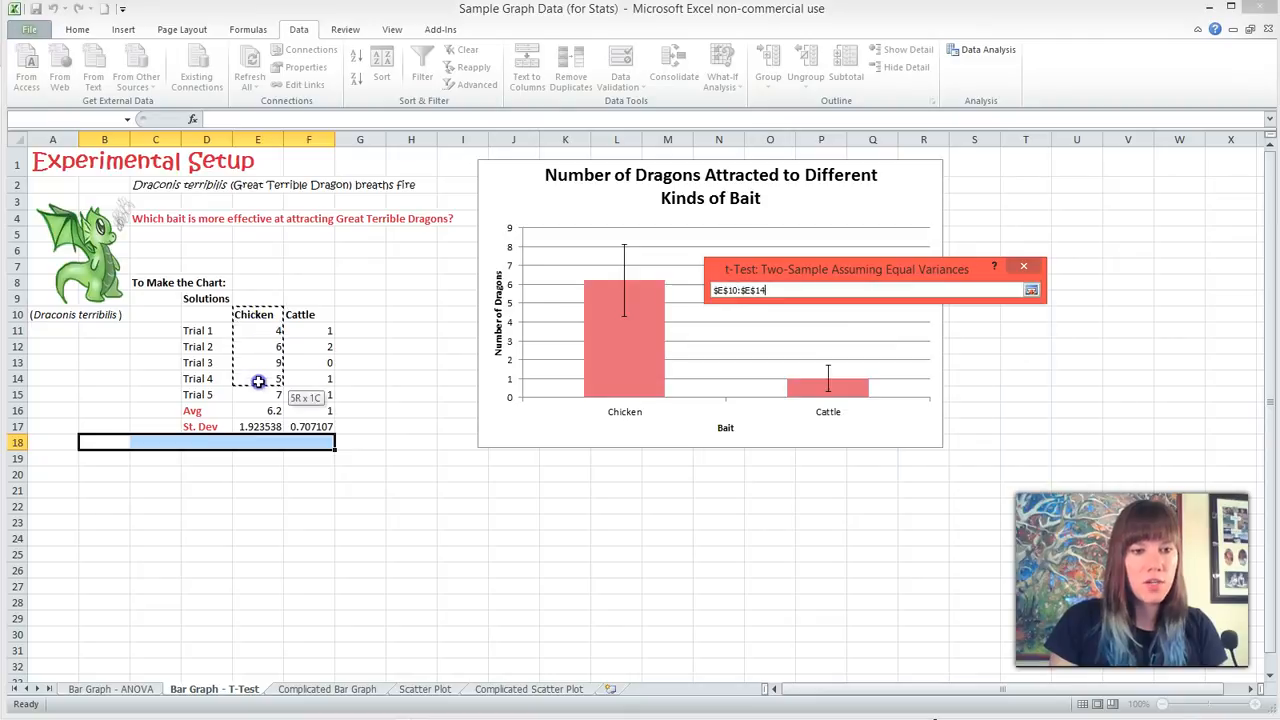
left_click(856, 322)
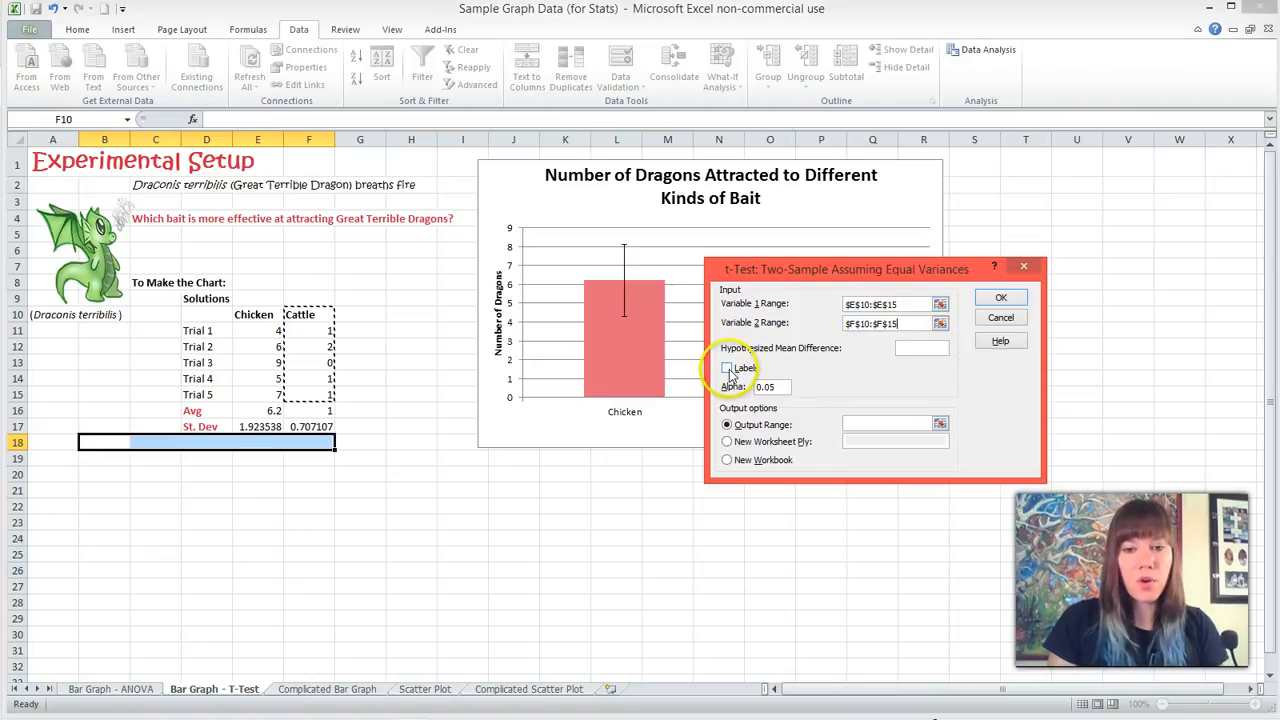
left_click(728, 368)
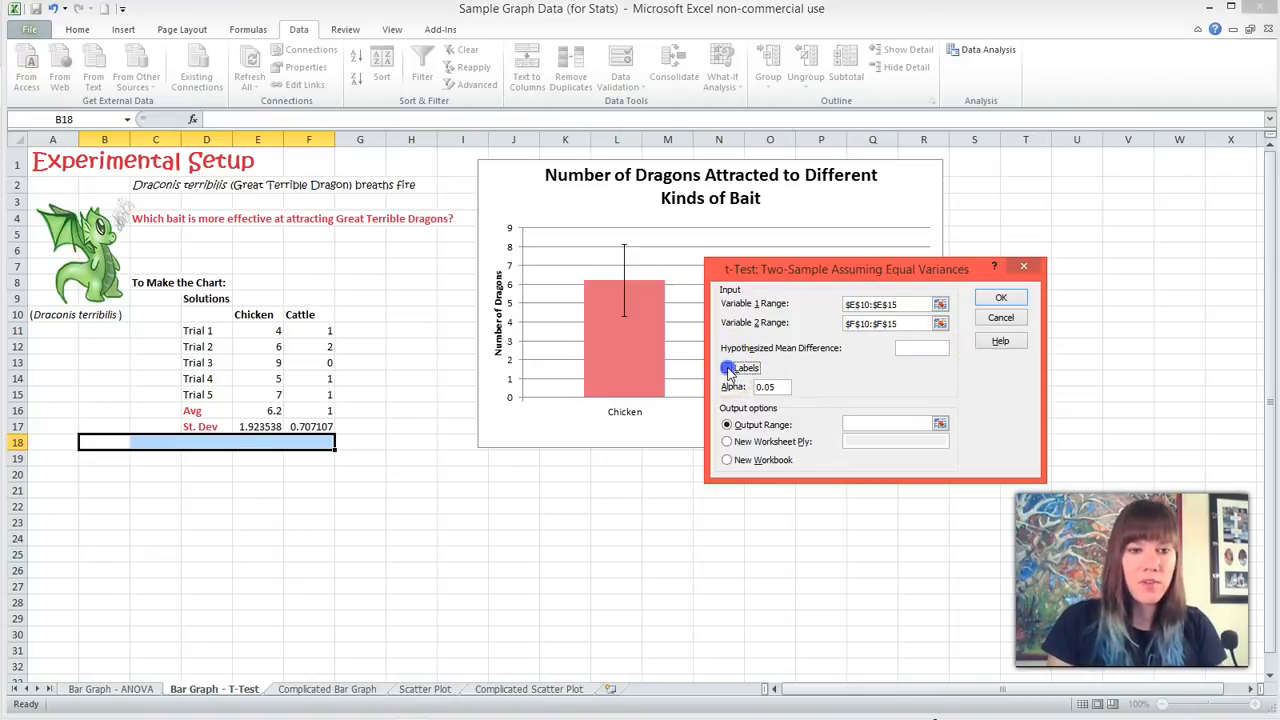
Tick Labels and direct the output to range $B$18 on this sheet
left_click(728, 368)
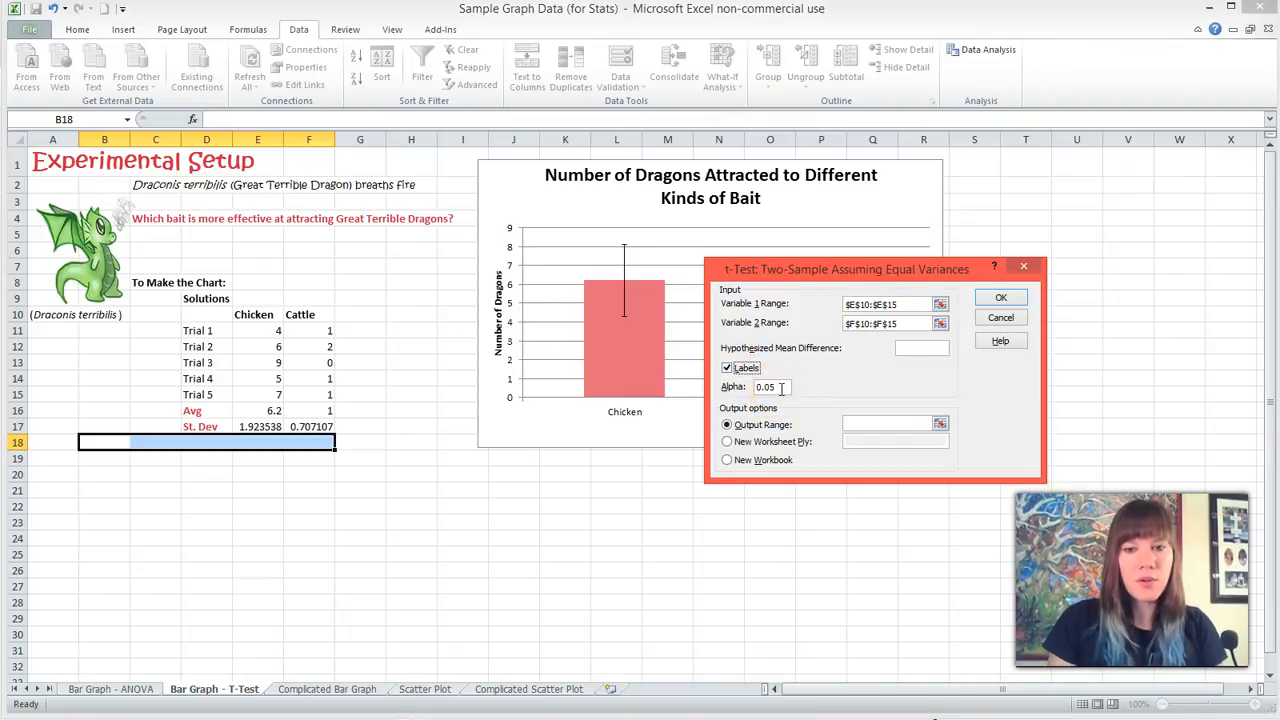
left_click(726, 424)
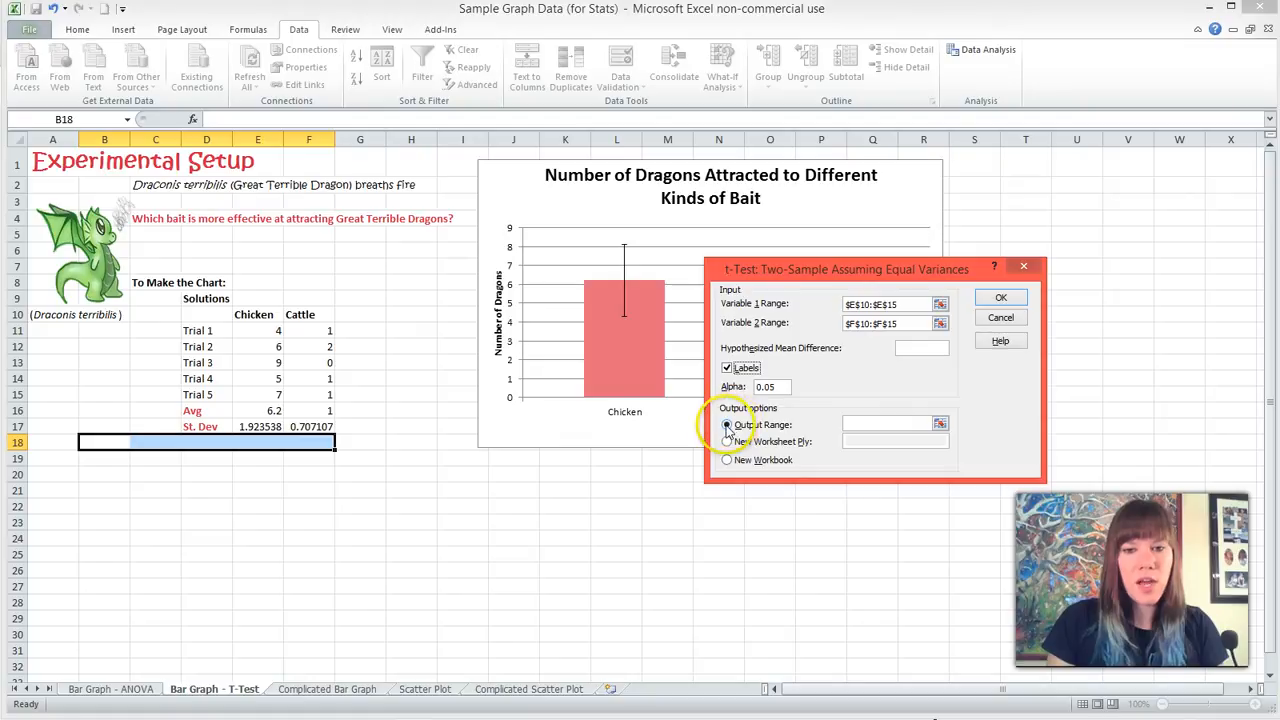
left_click(726, 424)
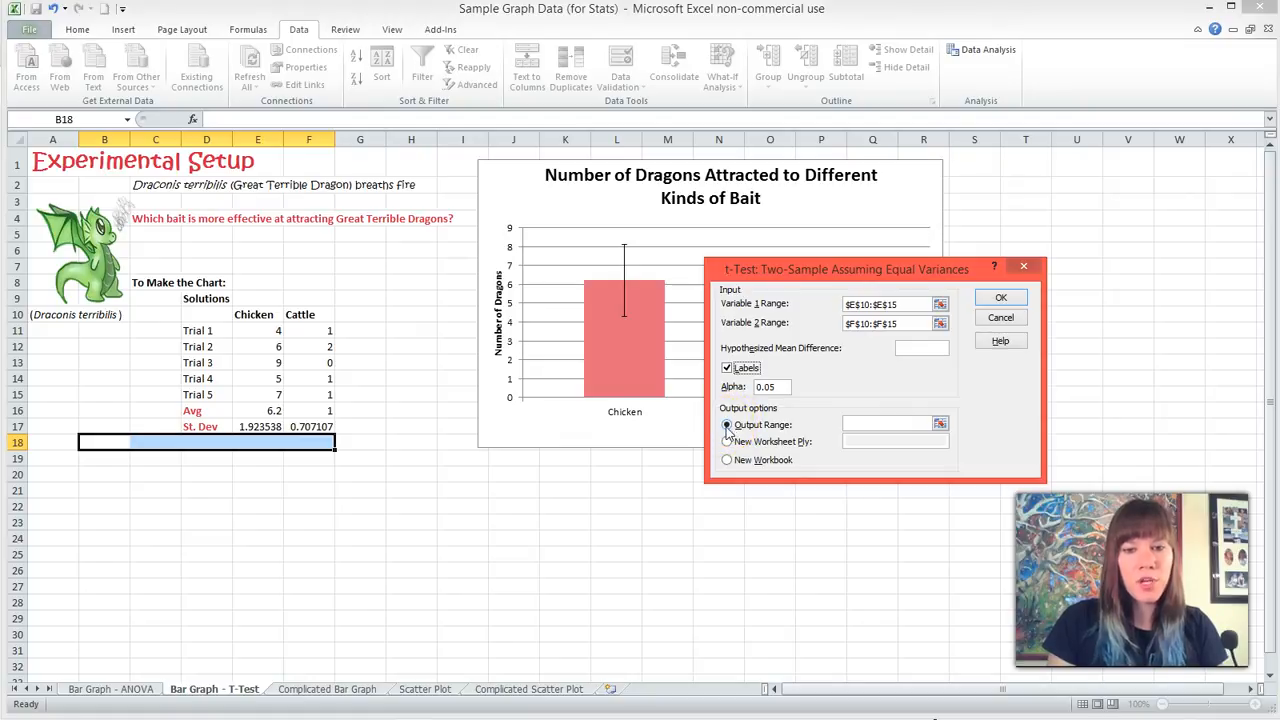
left_click(726, 424)
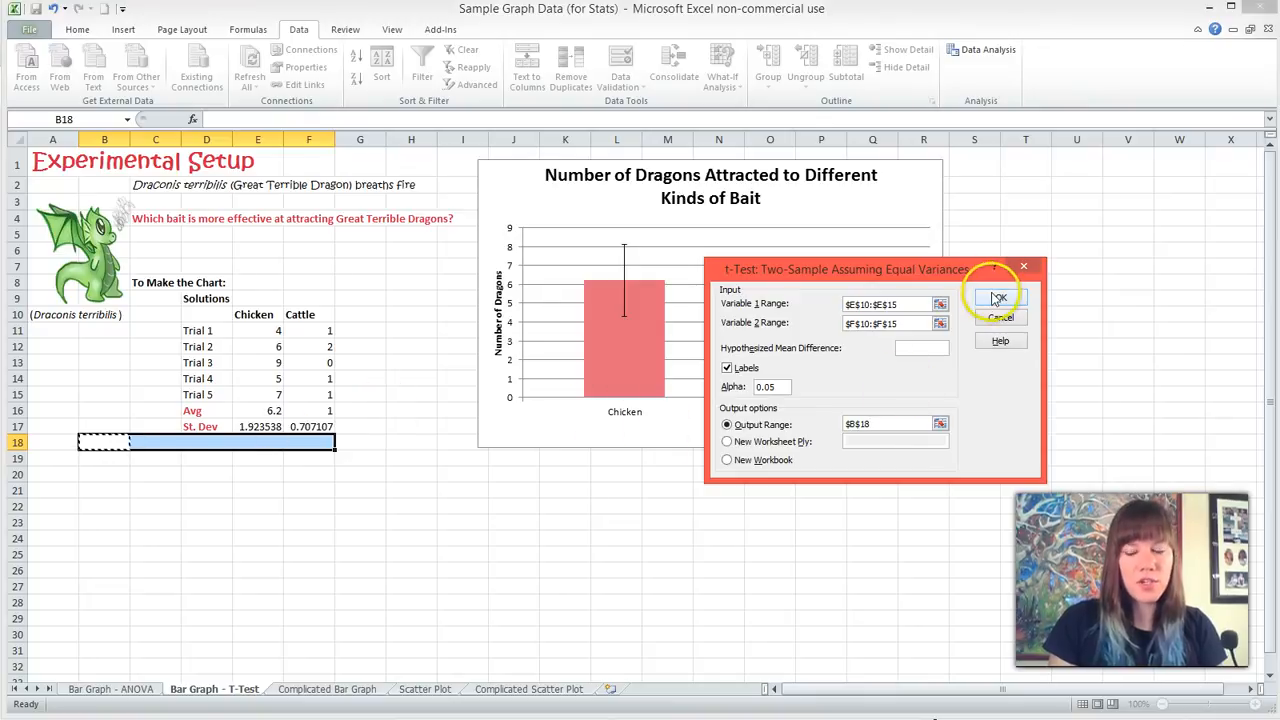
Run the t-test, writing the Chicken vs Cattle results table at B18, then deselect it
left_click(1000, 300)
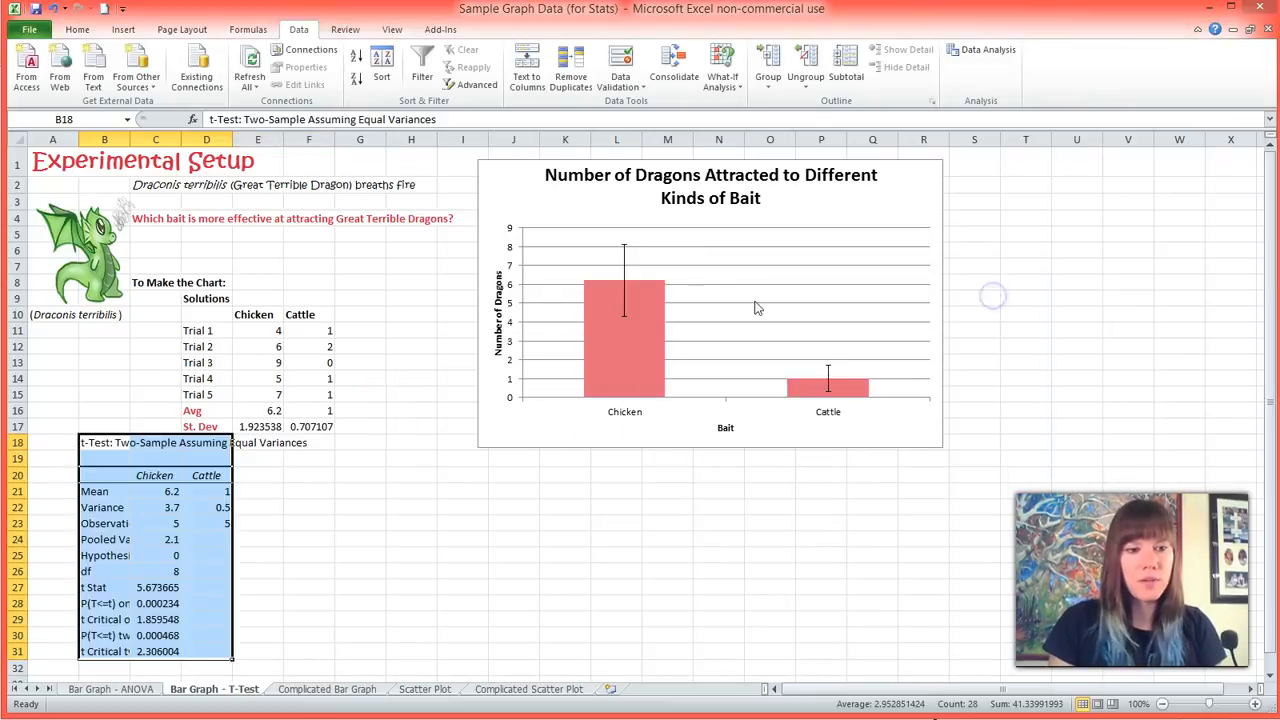
mouse_move(156, 252)
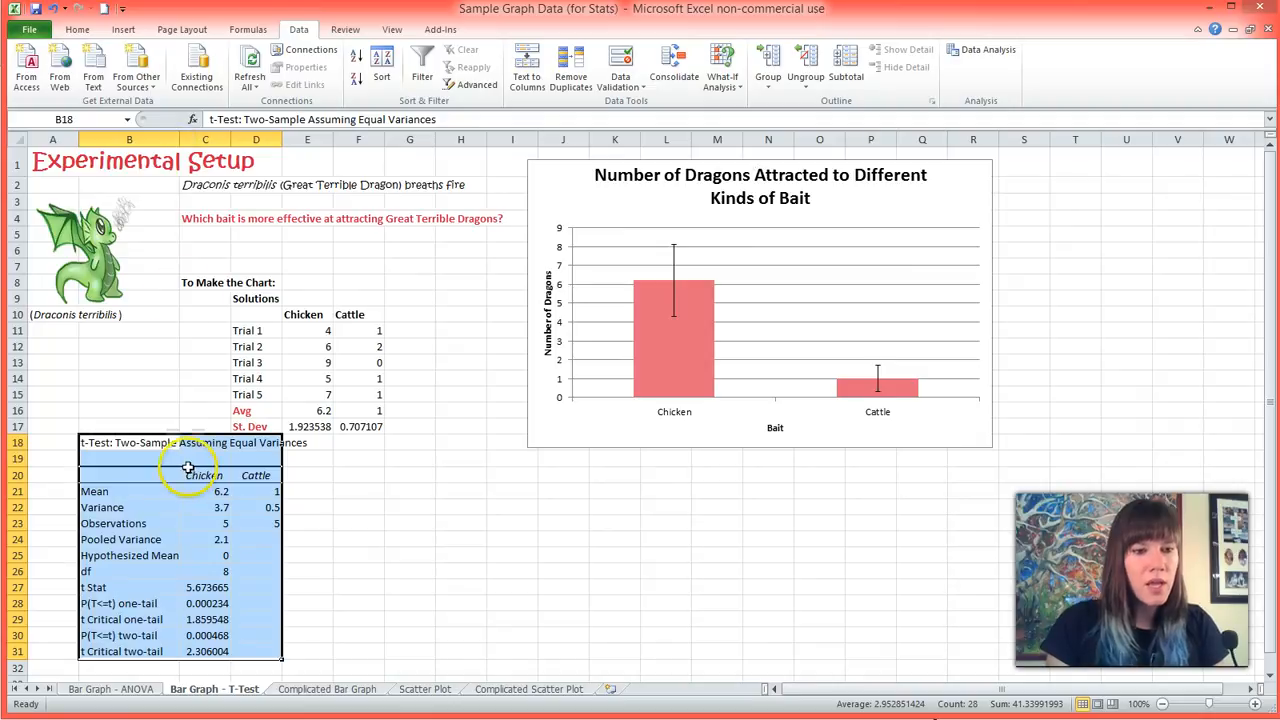
left_click(256, 476)
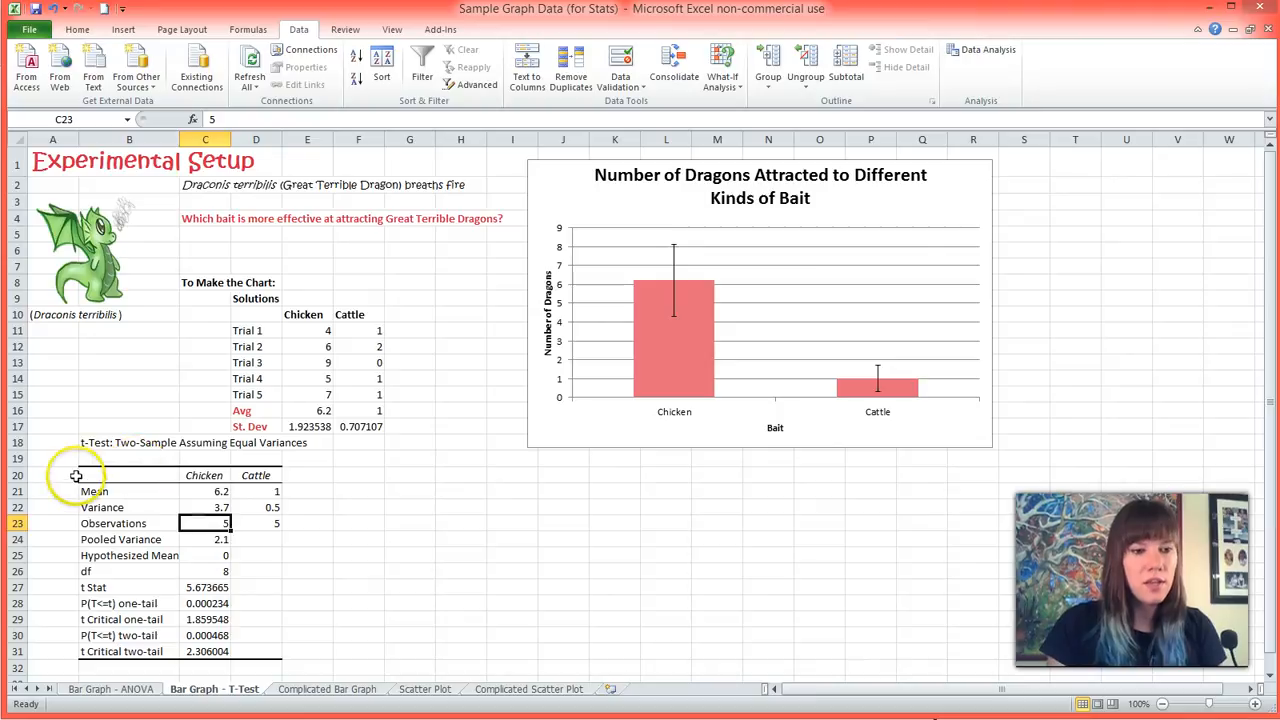
mouse_move(160, 640)
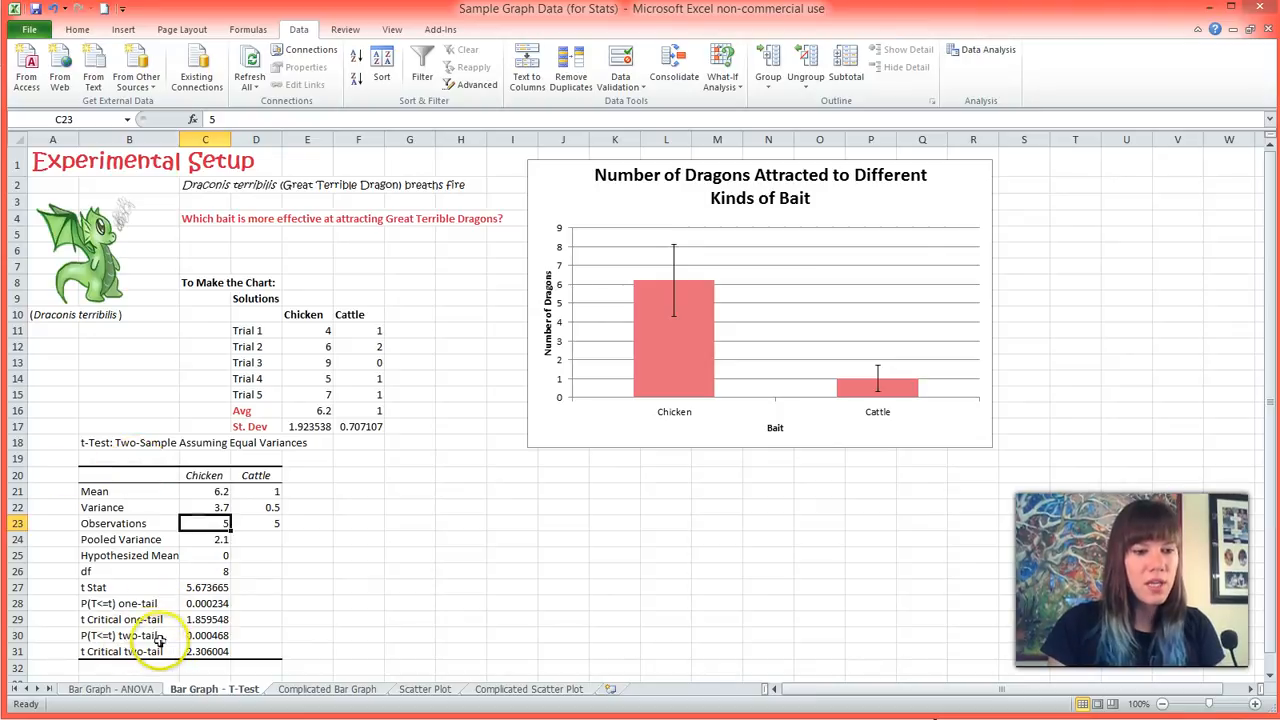
Apply an orange cell style to the two-tail p-value cell C30 (0.000468)
left_click(204, 636)
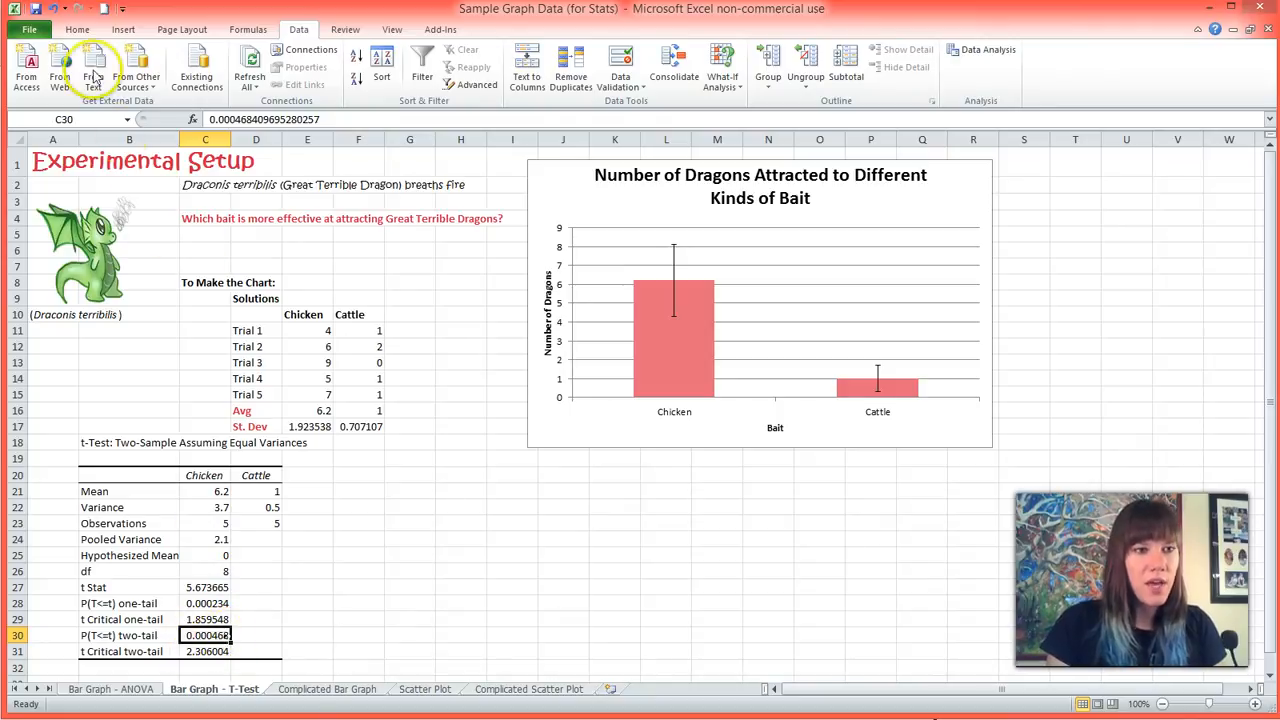
left_click(100, 8)
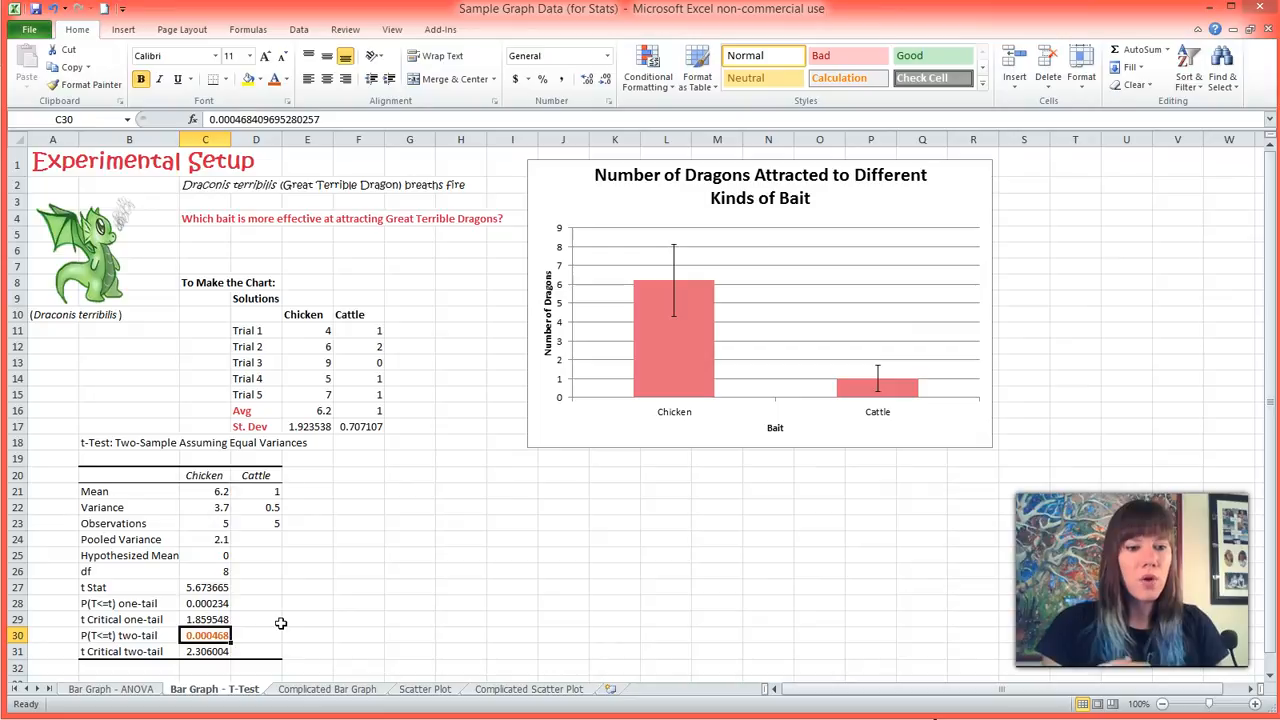
mouse_move(150, 360)
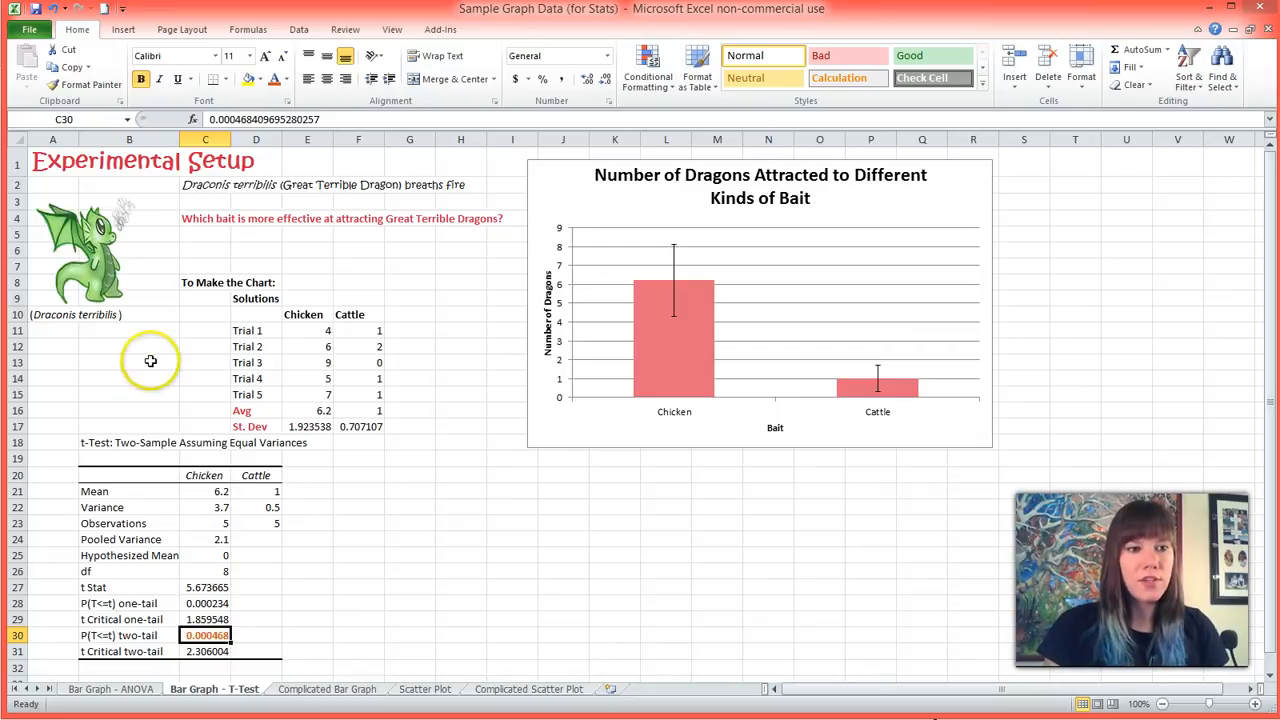
mouse_move(676, 360)
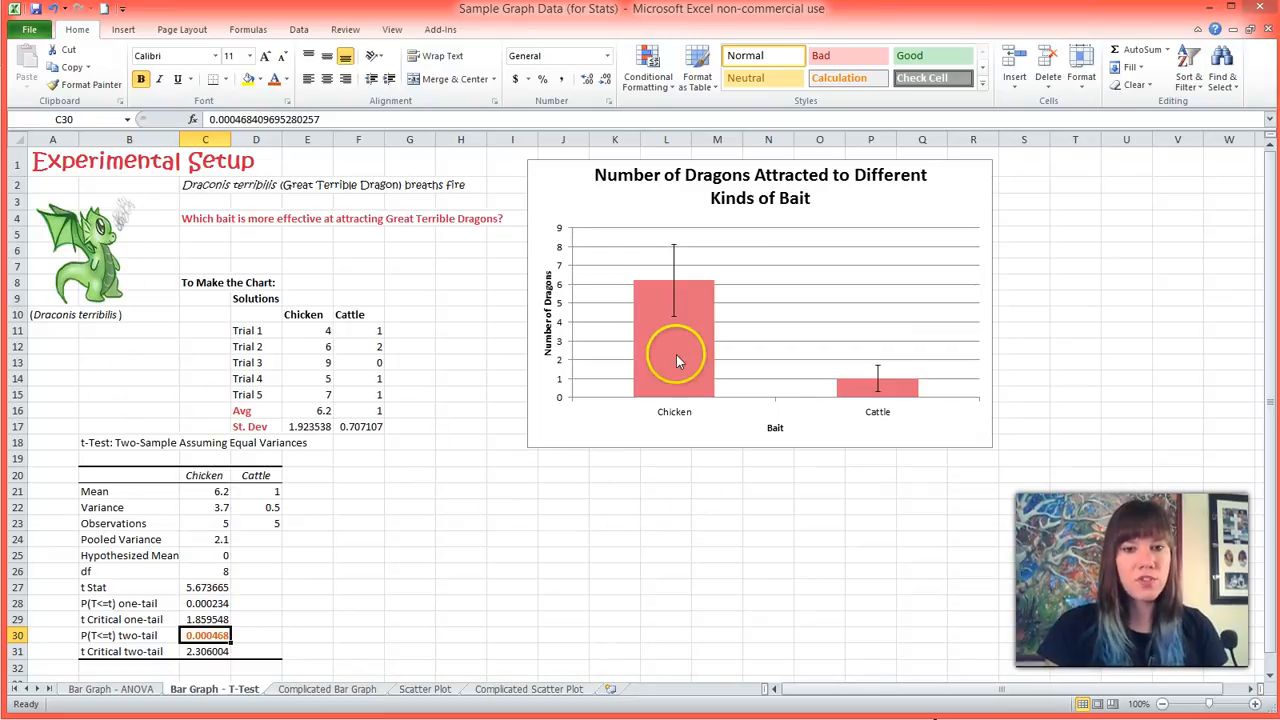
mouse_move(816, 360)
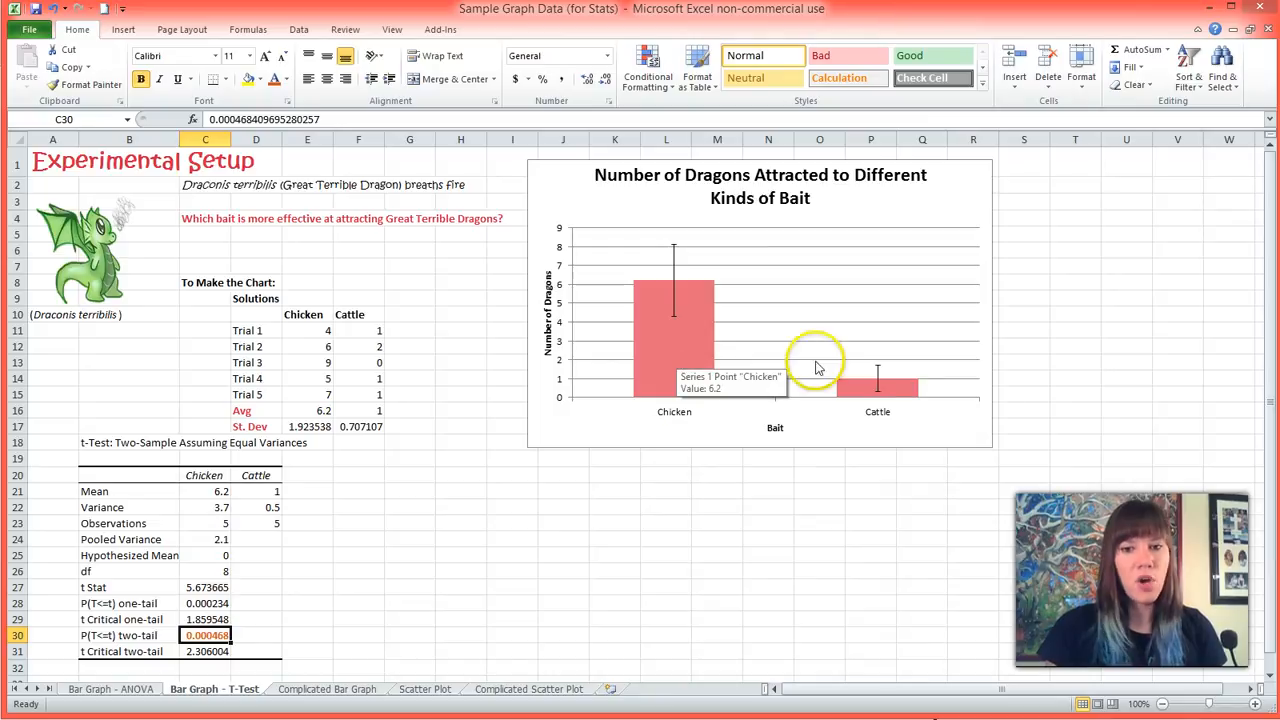